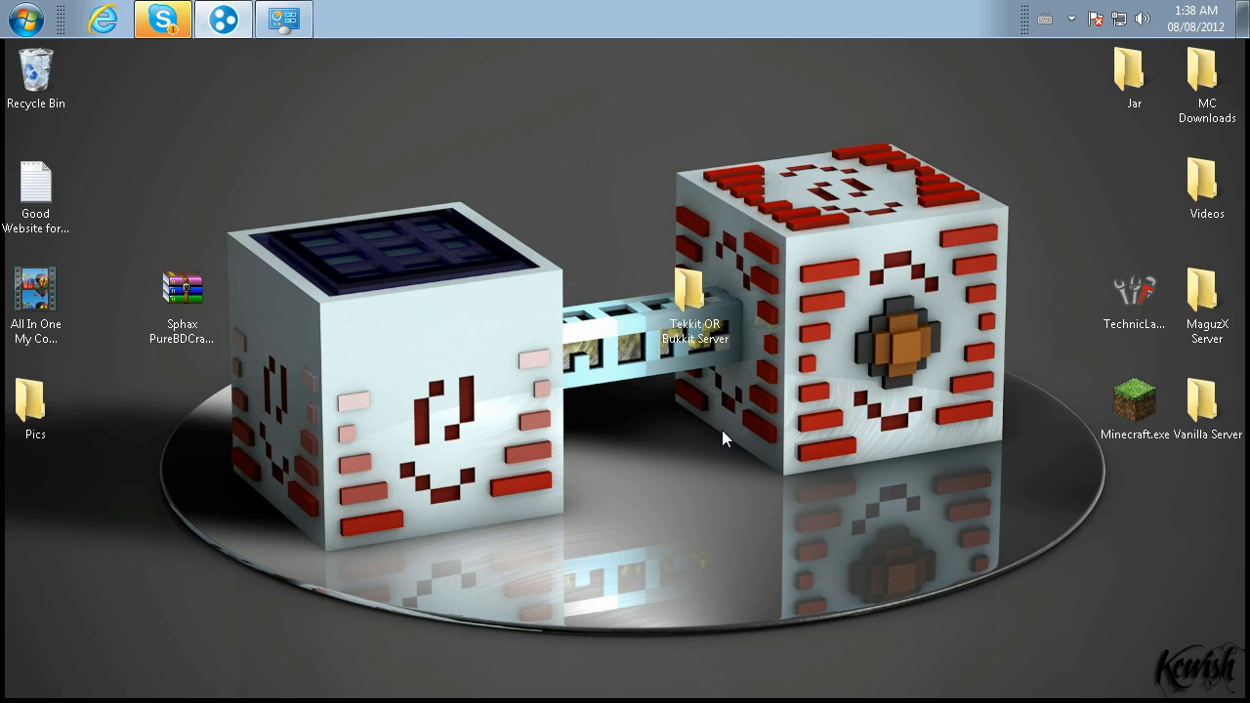
mouse_move(772, 348)
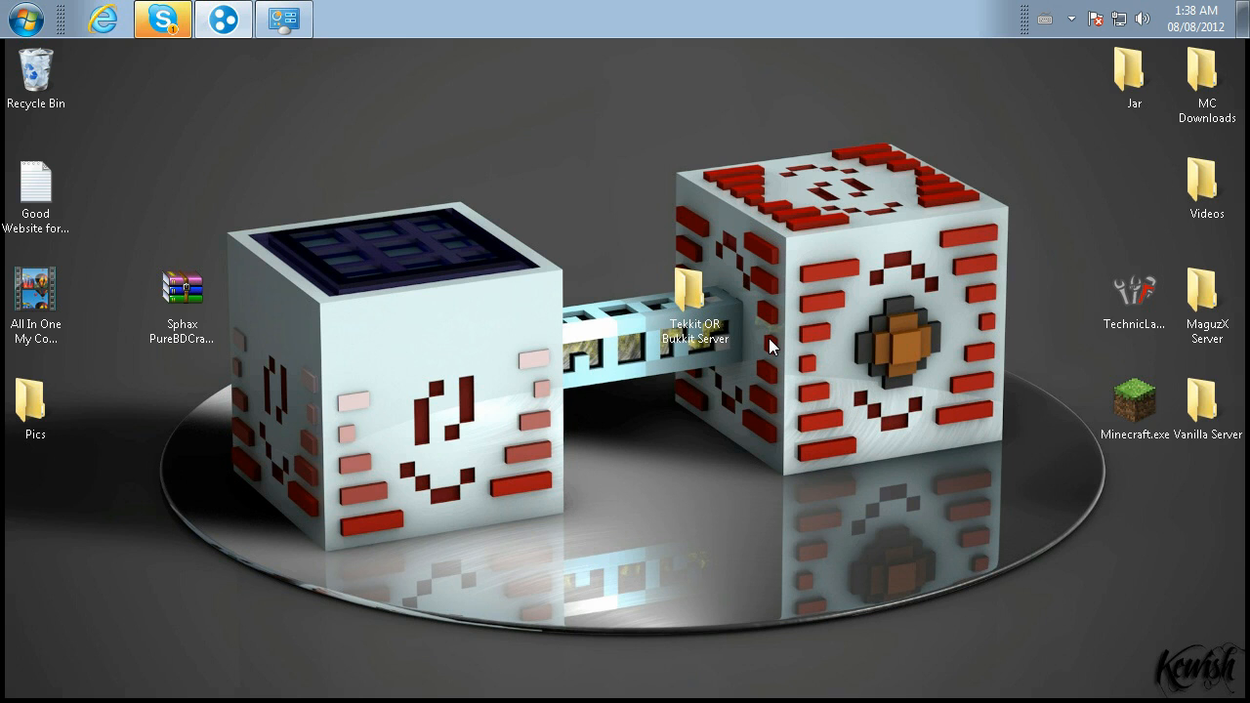
mouse_move(816, 293)
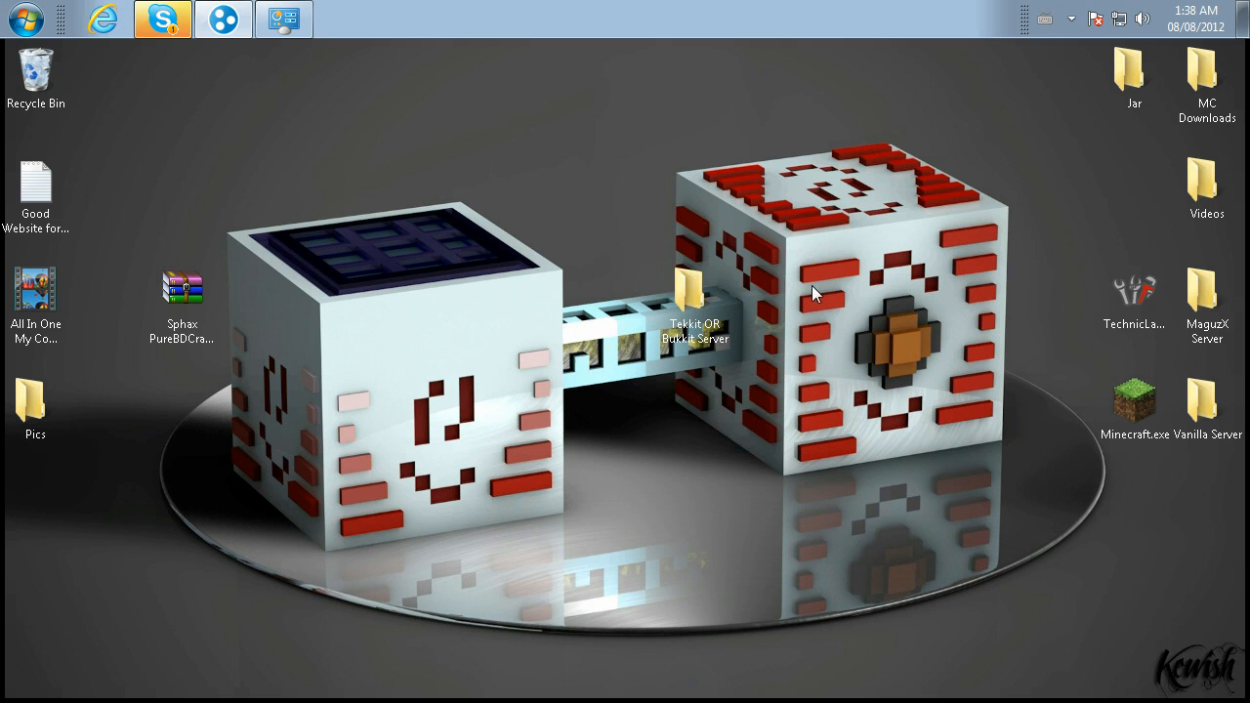
Step: Briefly look inside Vanilla Server, then go into the Tekkit OR Bukkit Server desktop folder instead
left_click(160, 20)
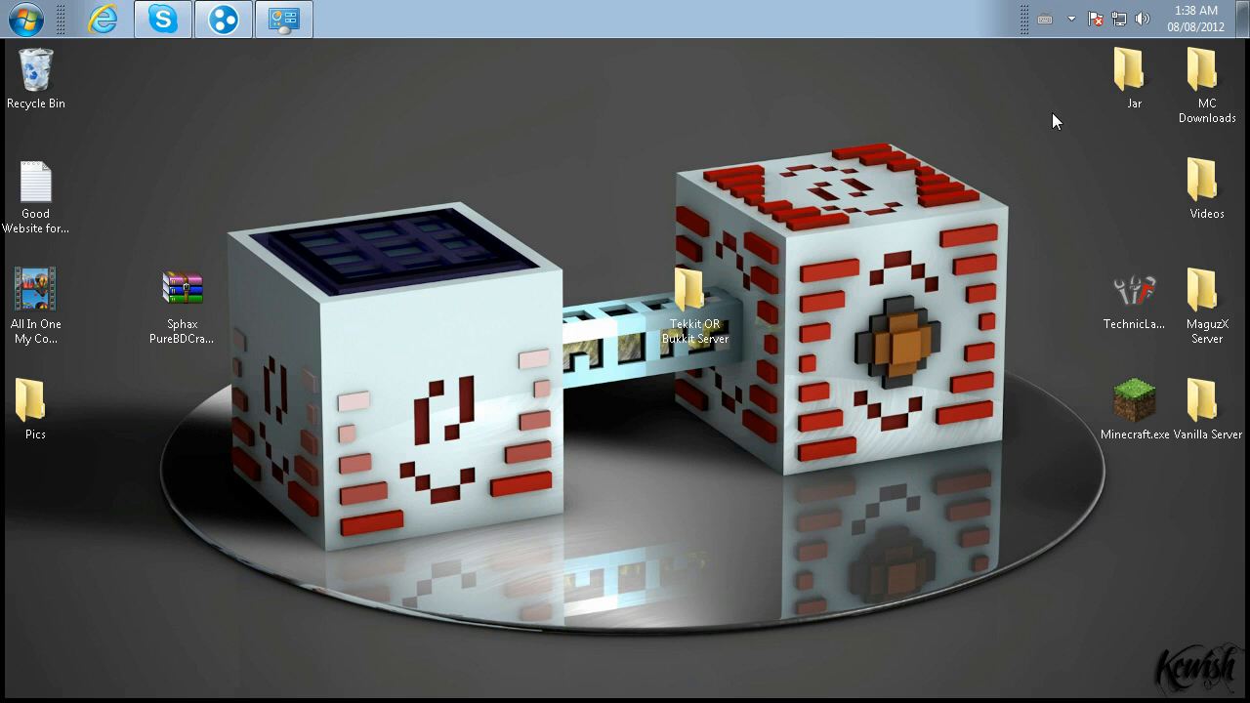
mouse_move(1046, 125)
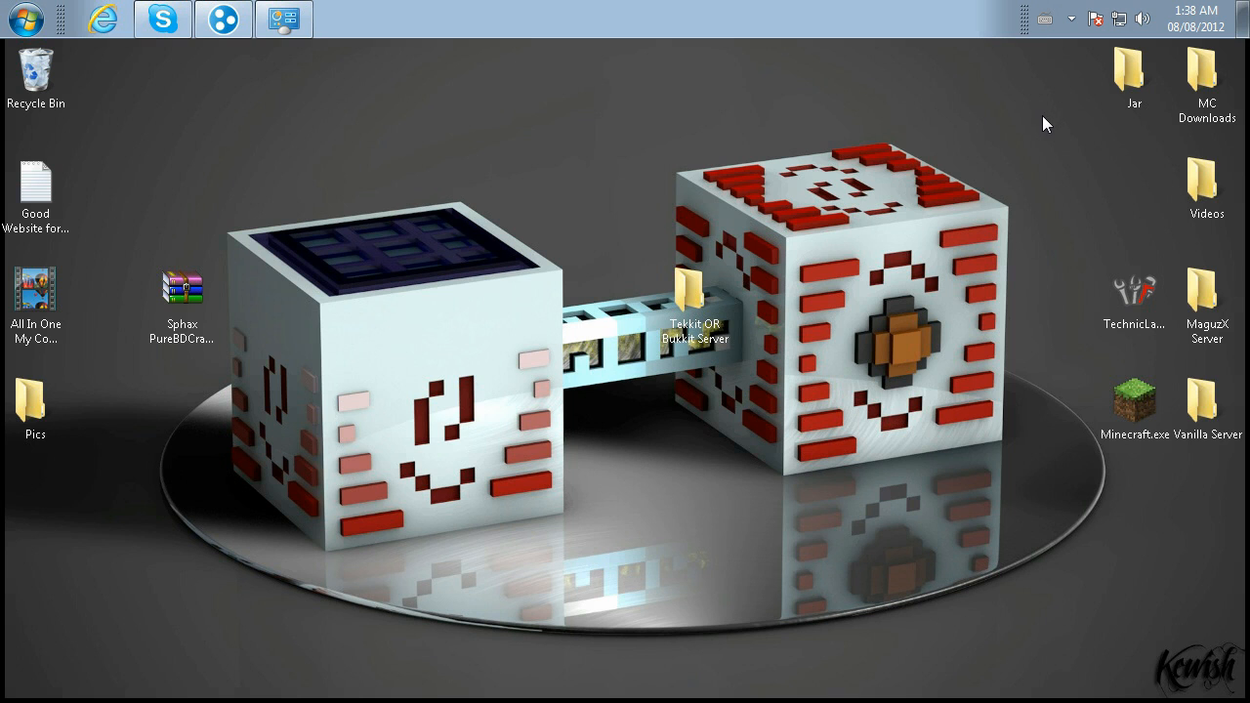
mouse_move(752, 297)
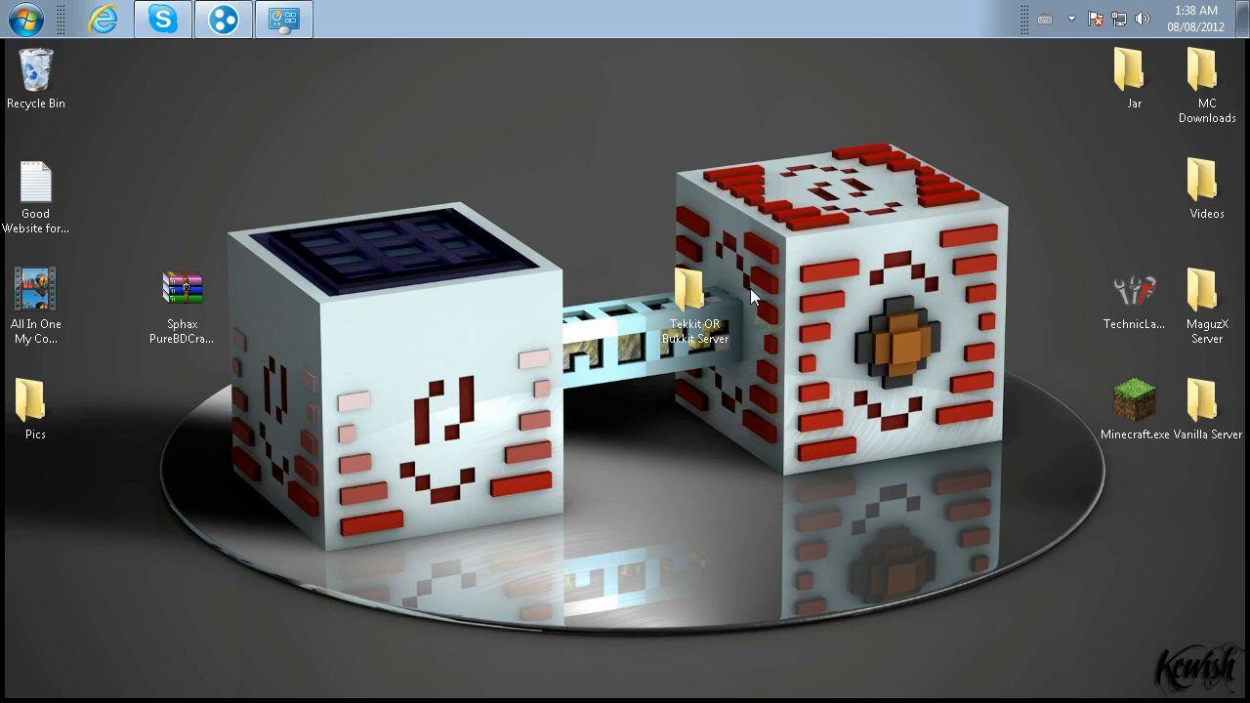
mouse_move(735, 361)
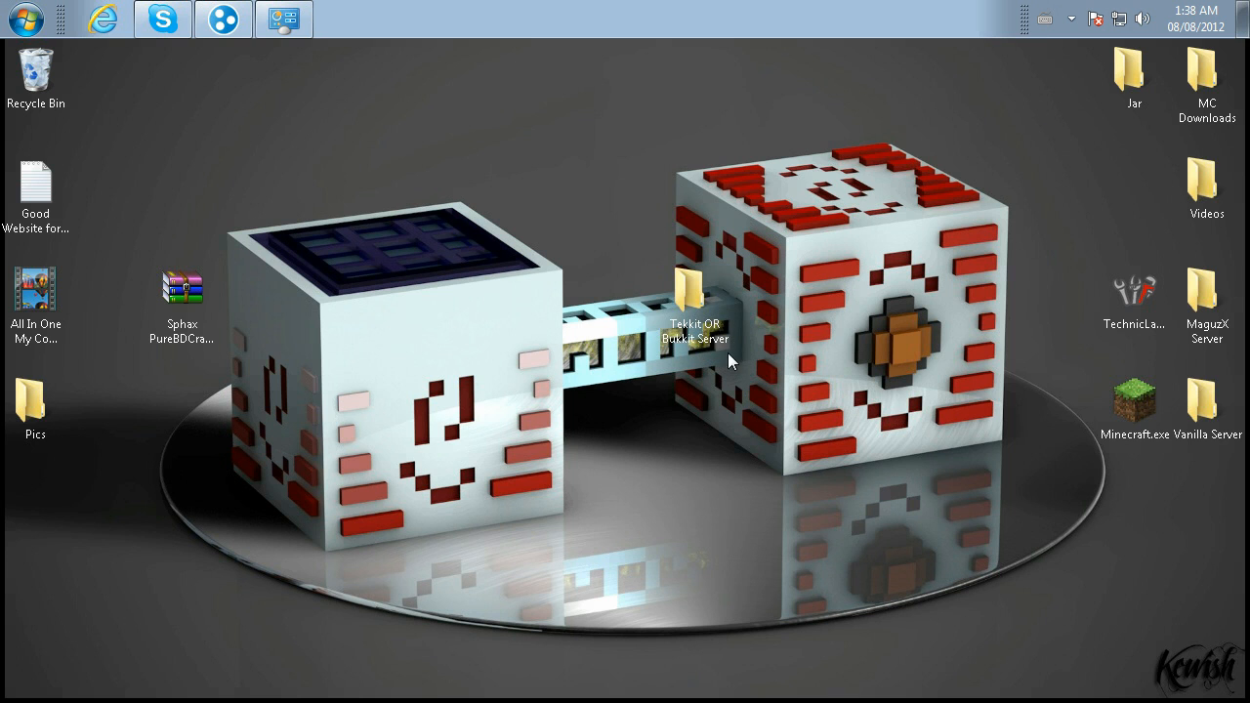
double_click(1203, 401)
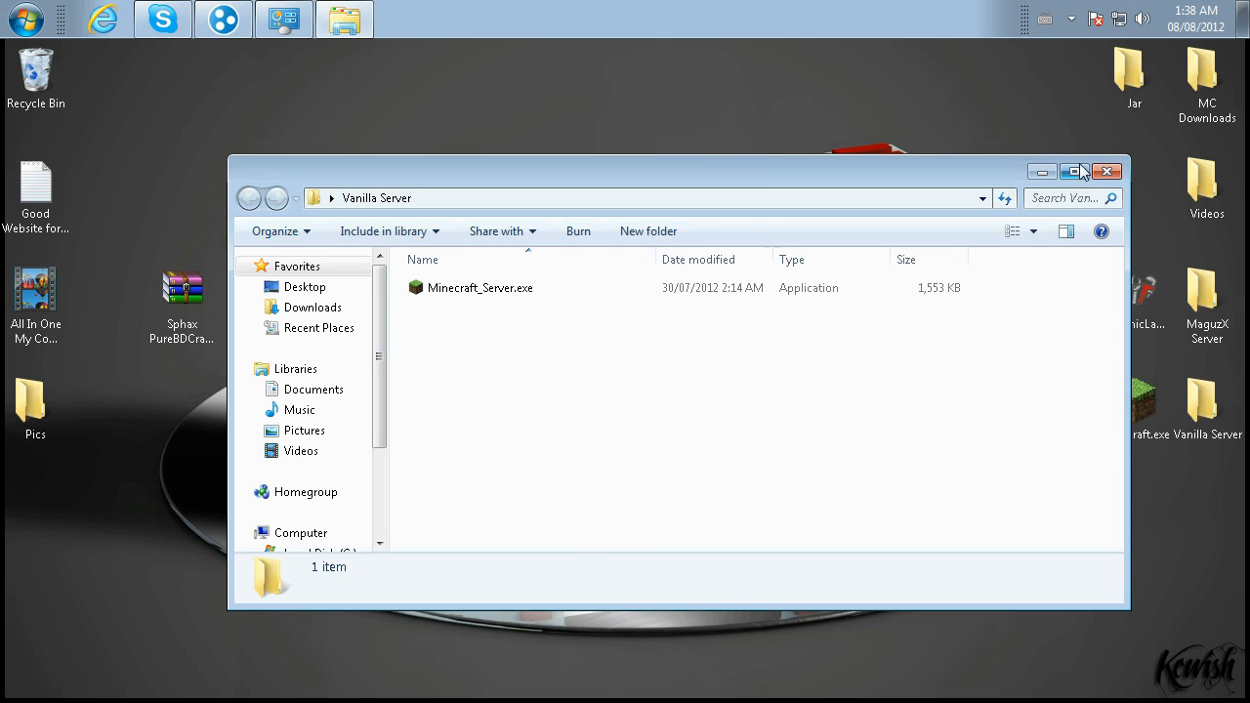
left_click(1105, 172)
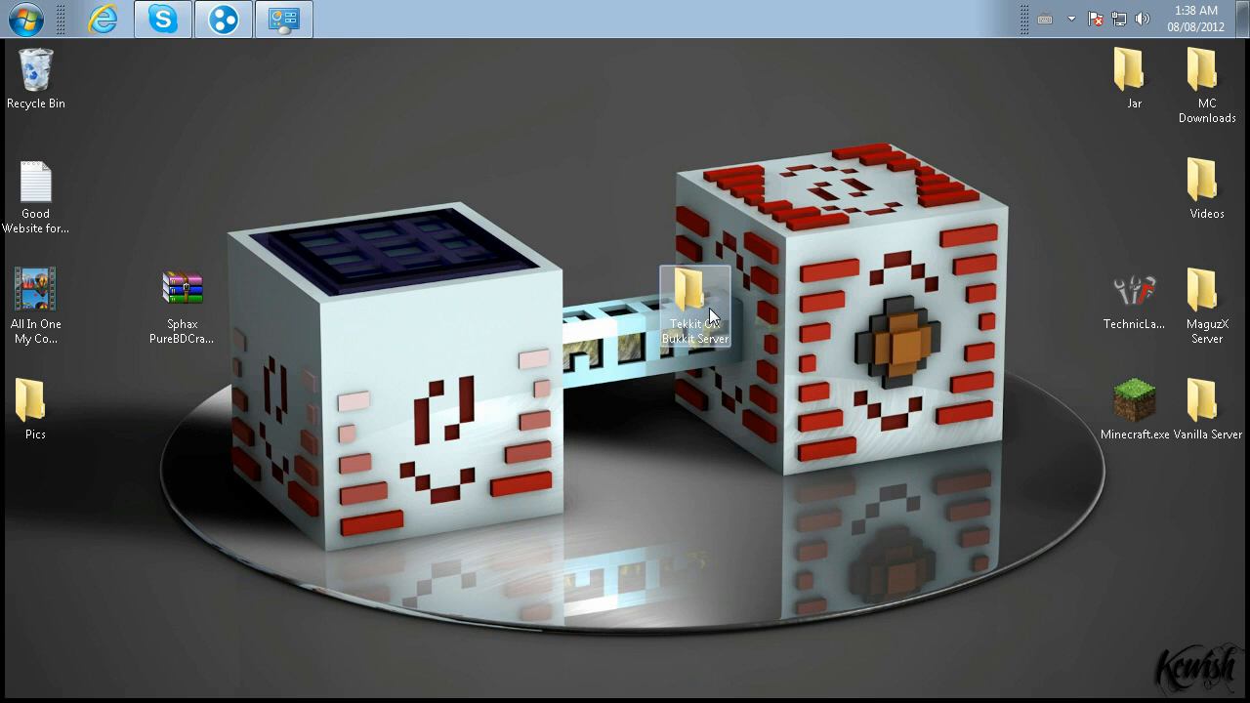
double_click(694, 313)
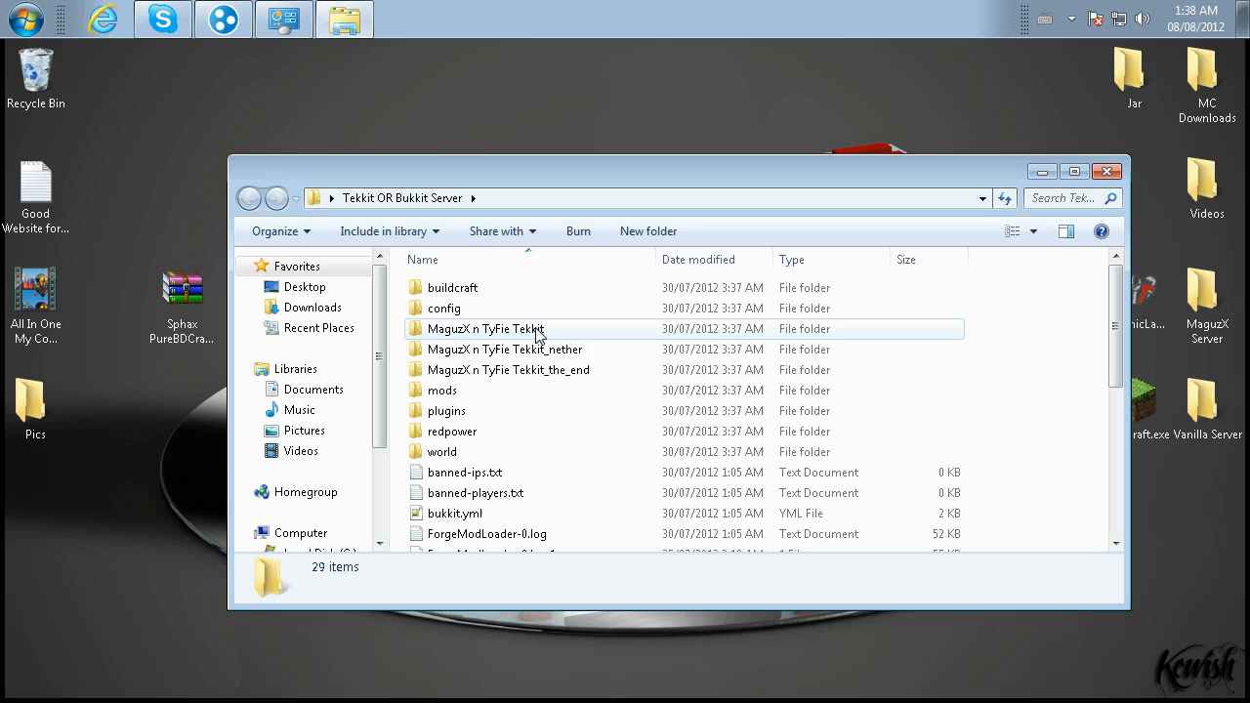
mouse_move(518, 348)
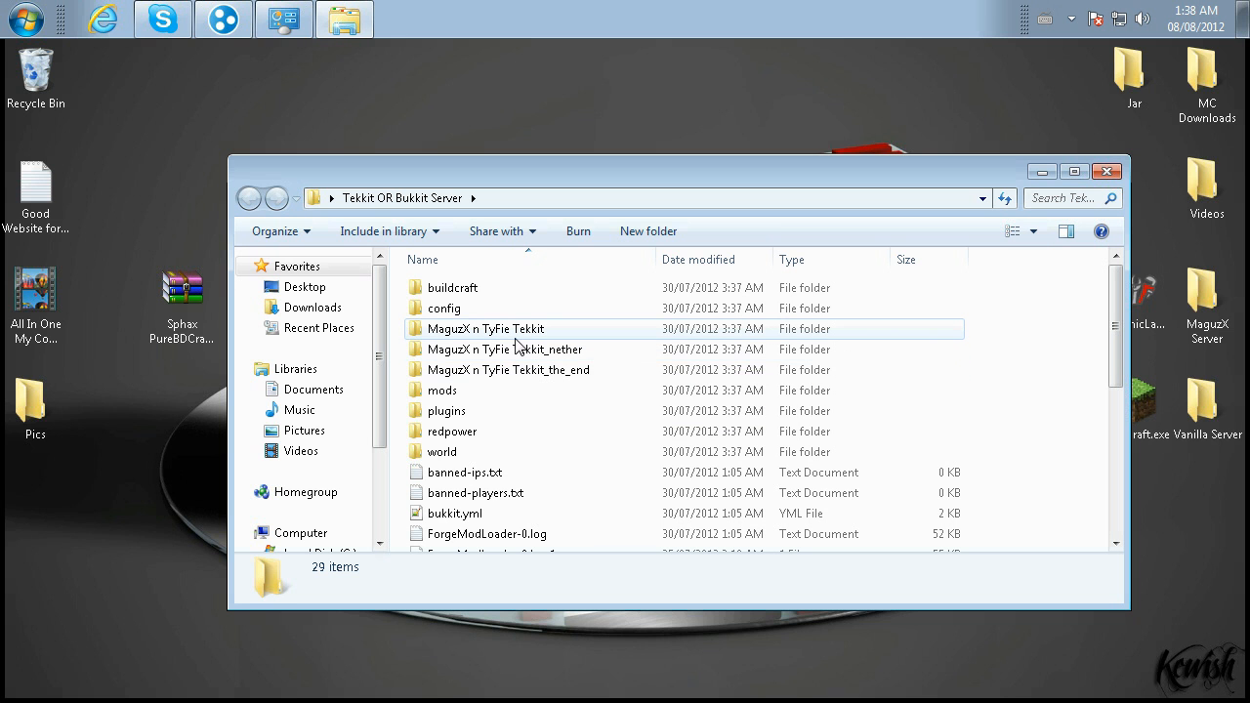
mouse_move(528, 348)
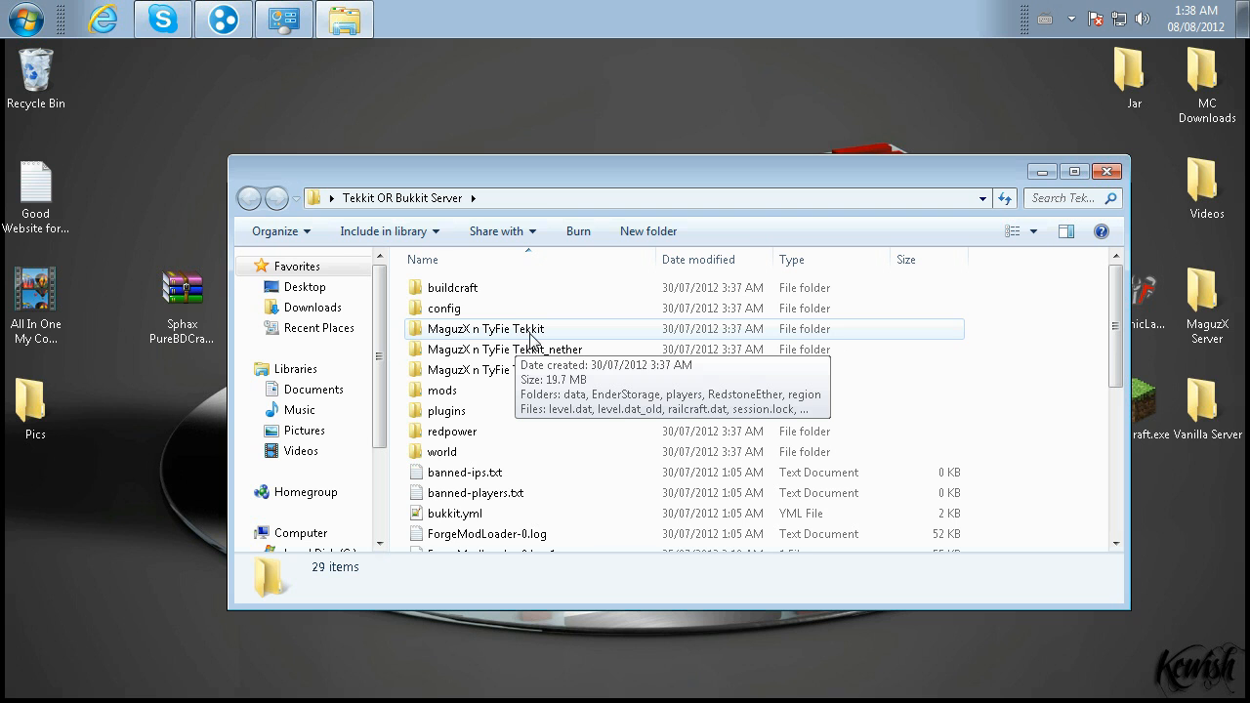
Step: Go into the MaguzX n TyFie Tekkit world's players folder and send MaguzX.dat to the Recycle Bin
double_click(484, 328)
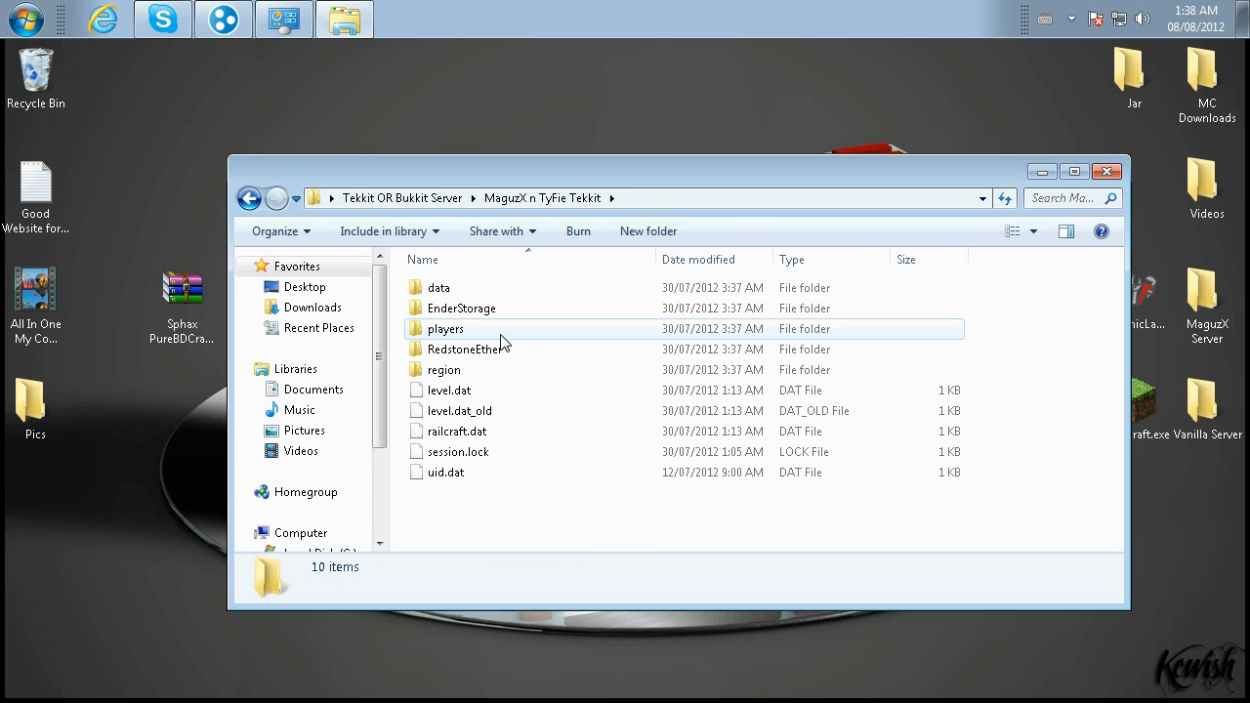
double_click(445, 328)
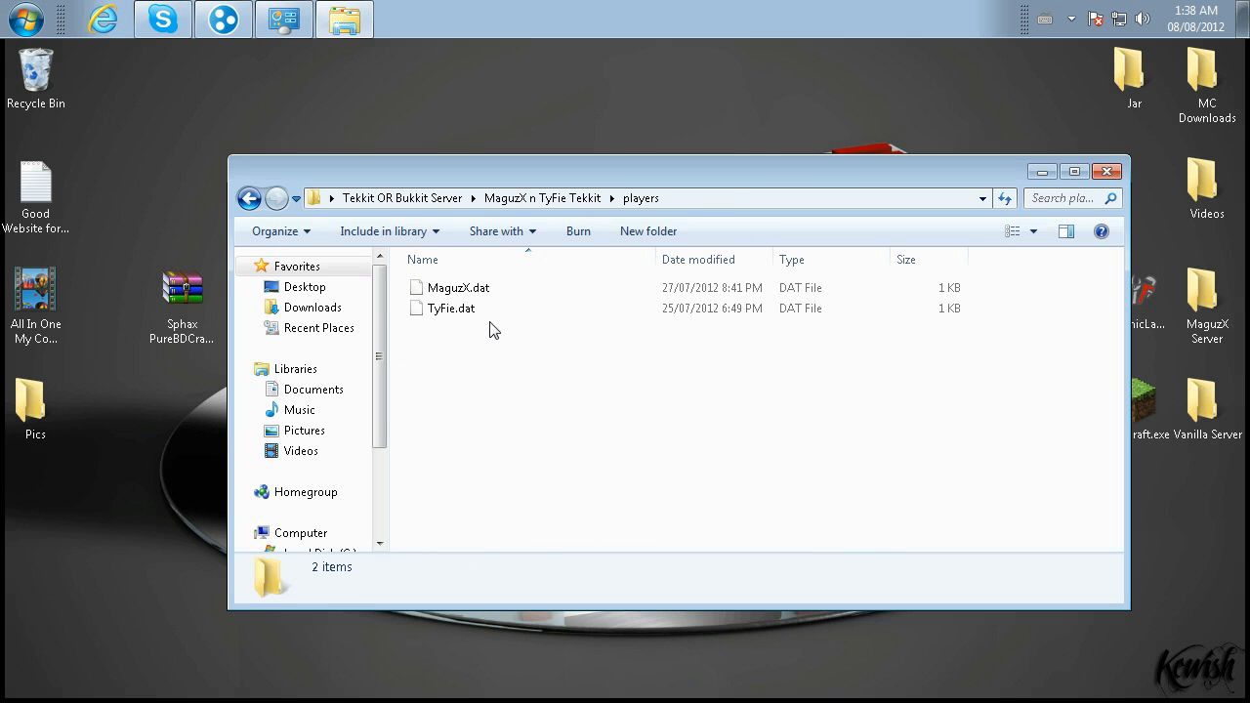
left_click_drag(457, 287, 37, 74)
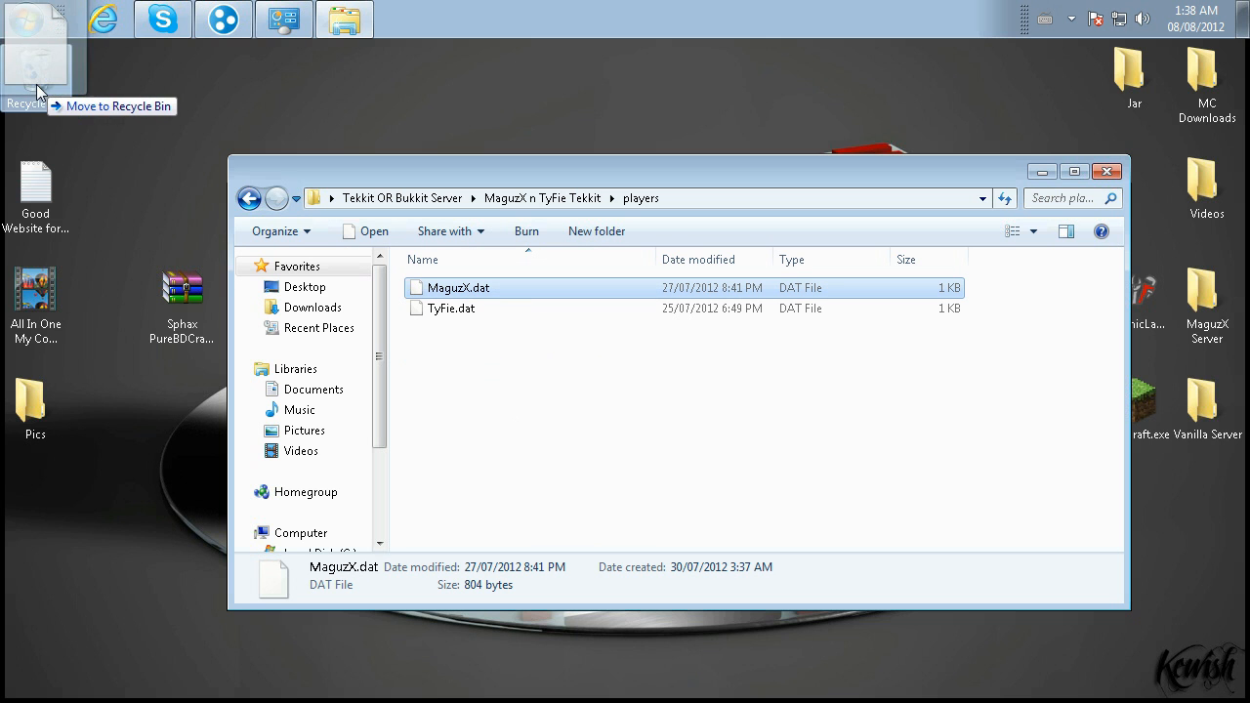
mouse_move(469, 303)
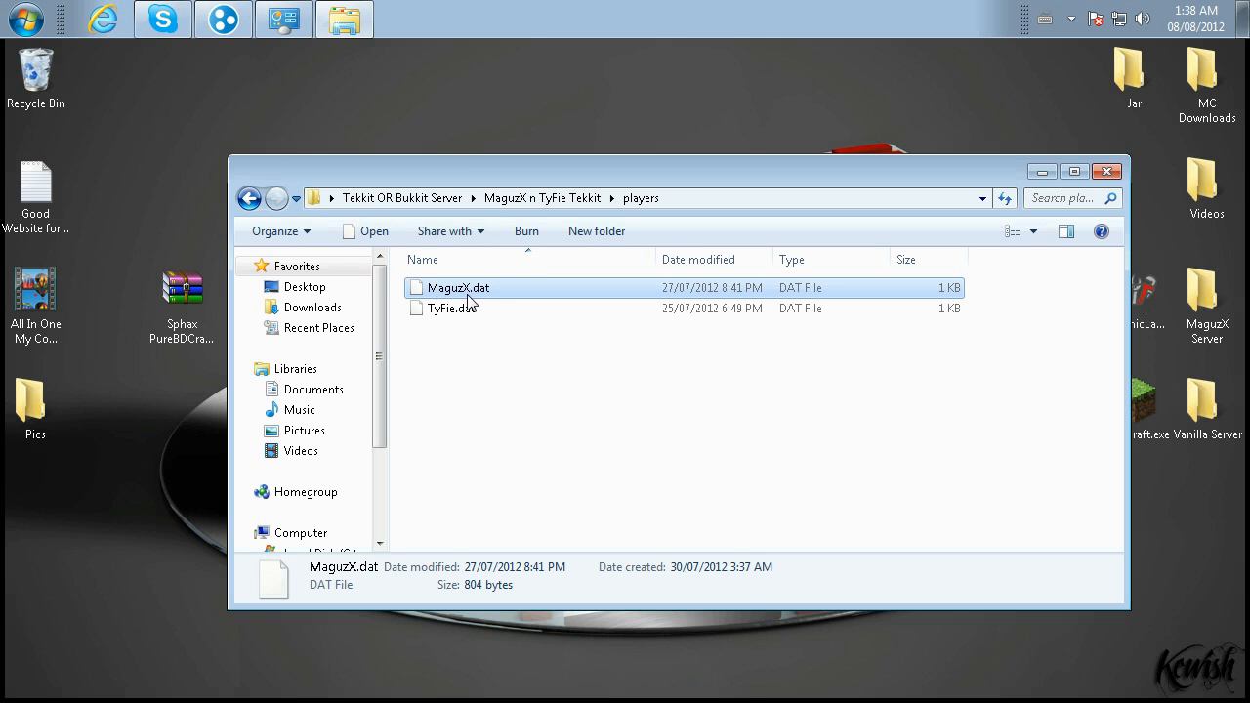
right_click(457, 287)
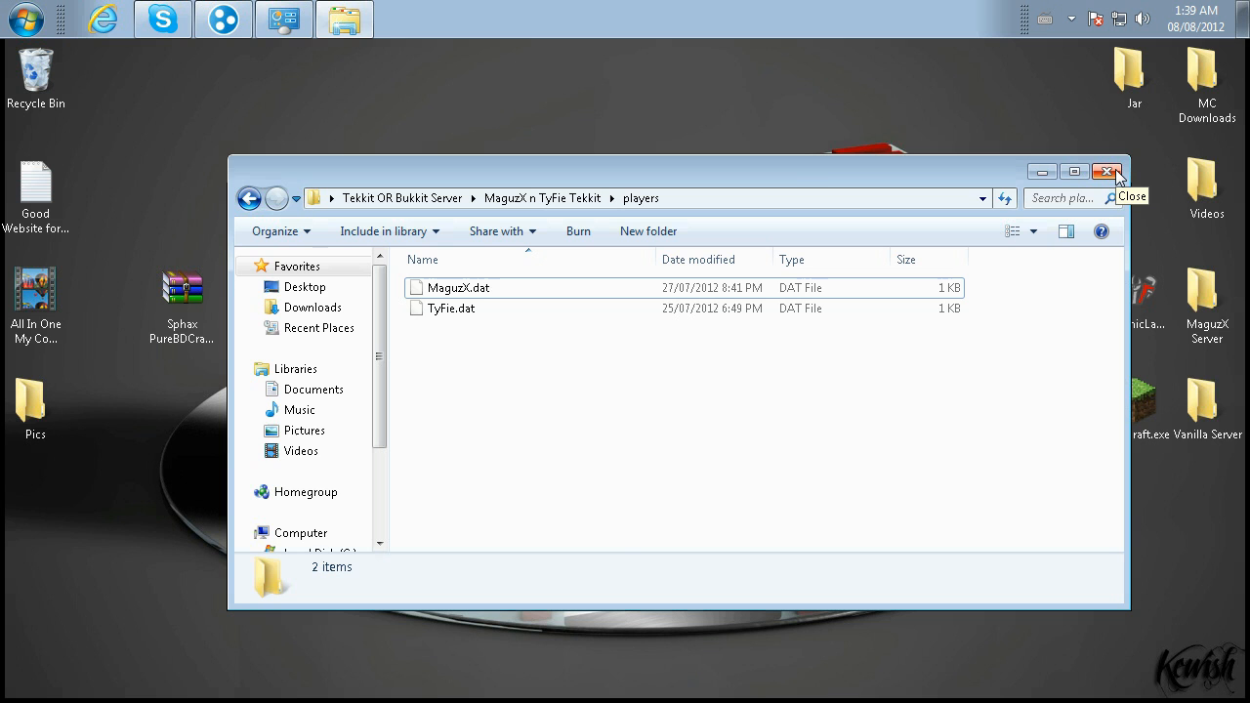
Step: Close the players folder window, returning to the desktop
left_click(1107, 172)
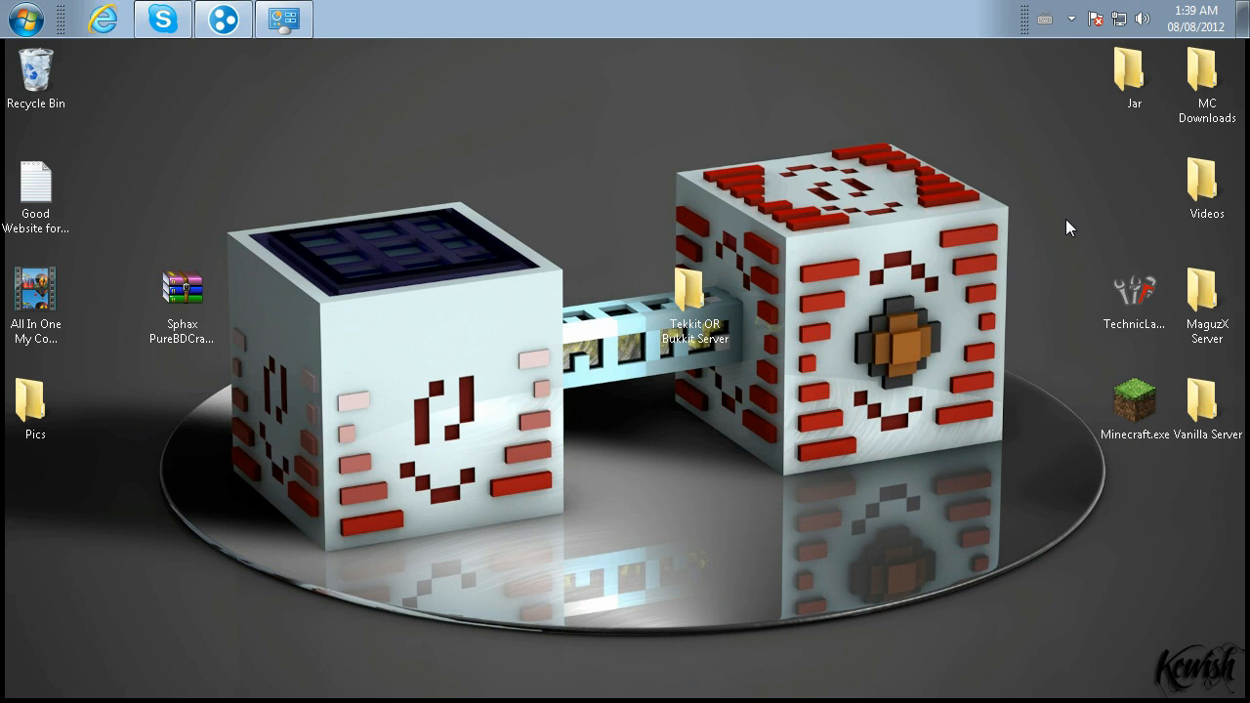
mouse_move(981, 333)
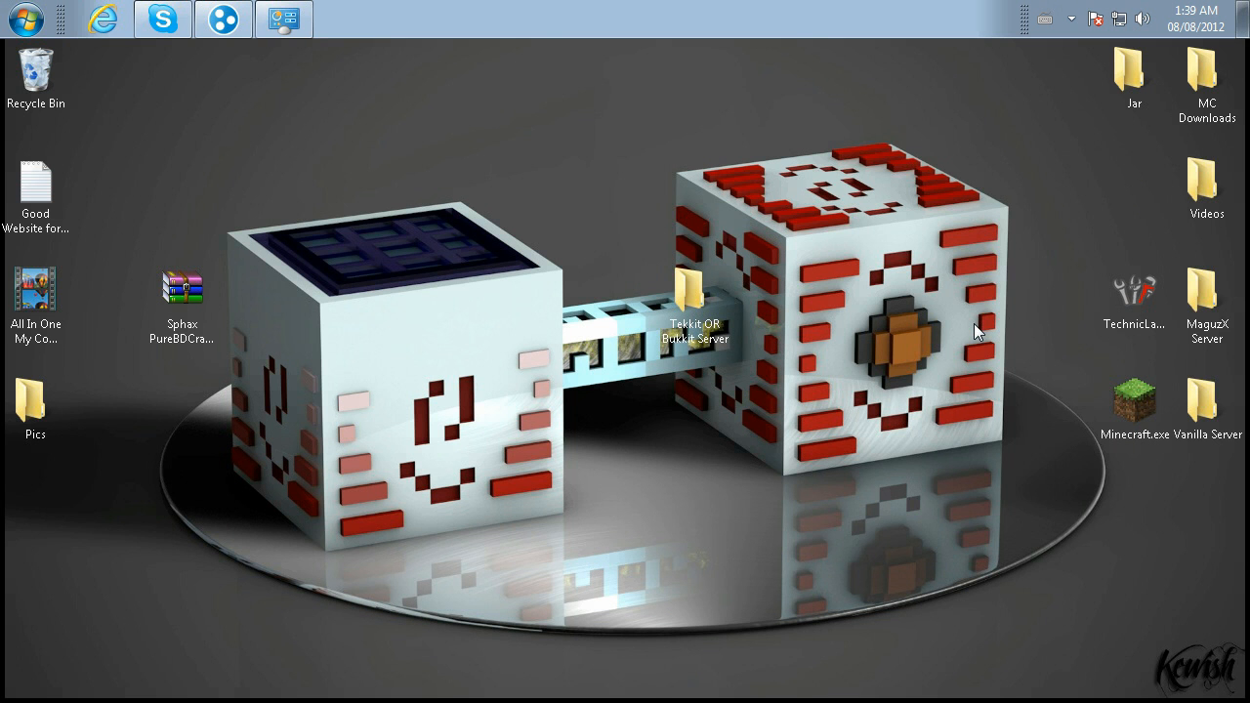